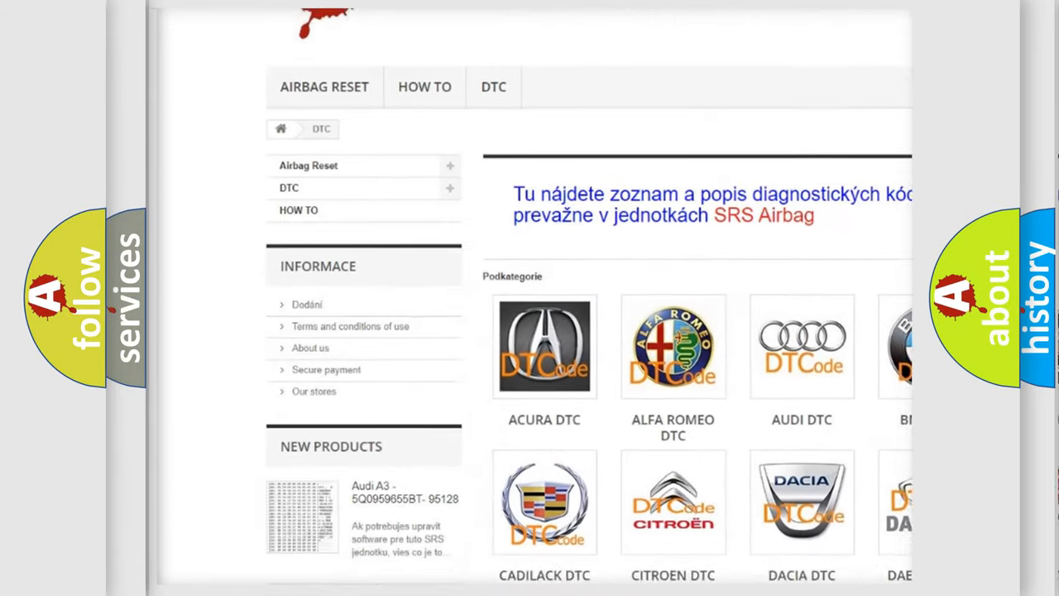
{"action": "scroll", "scroll_direction": "down", "scroll_amount": 3}
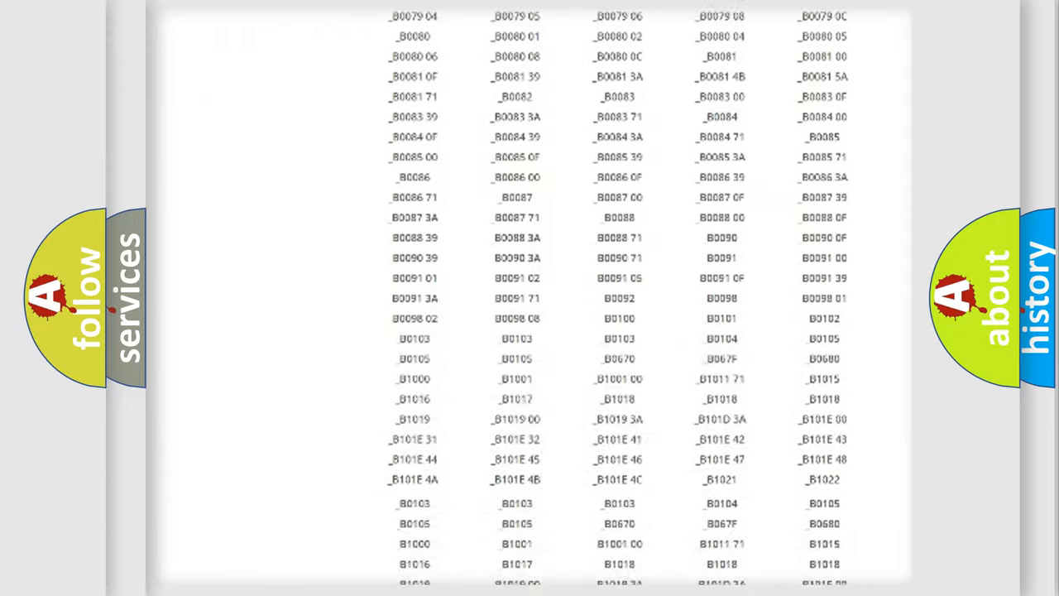
{"action": "scroll", "scroll_direction": "up", "scroll_amount": 3}
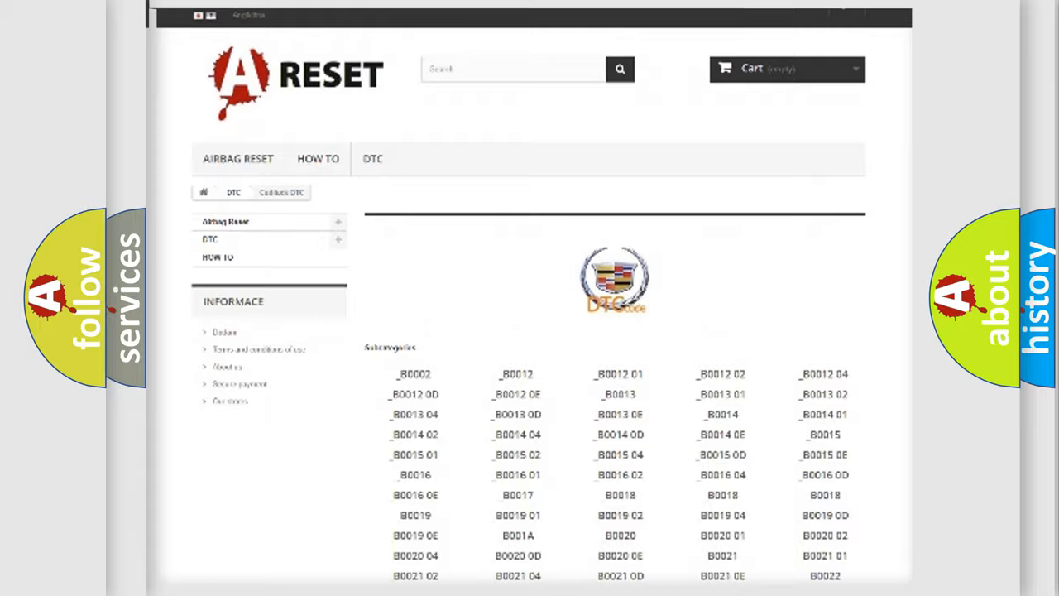